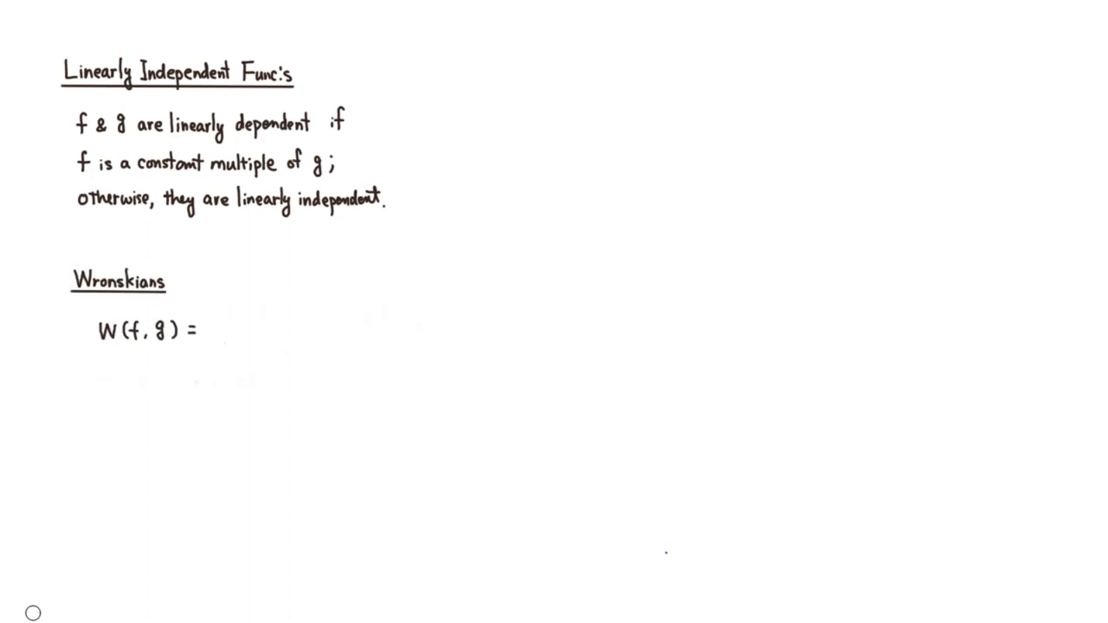
{"action": "mouse_move", "coordinate": [204, 268]}
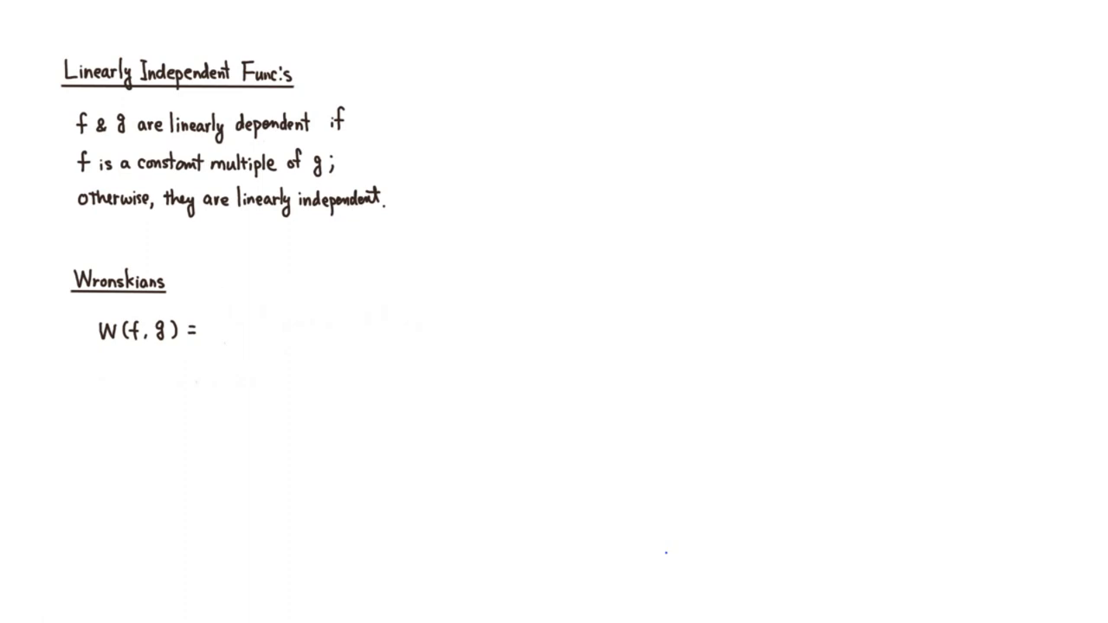
{"action": "mouse_move", "coordinate": [215, 305]}
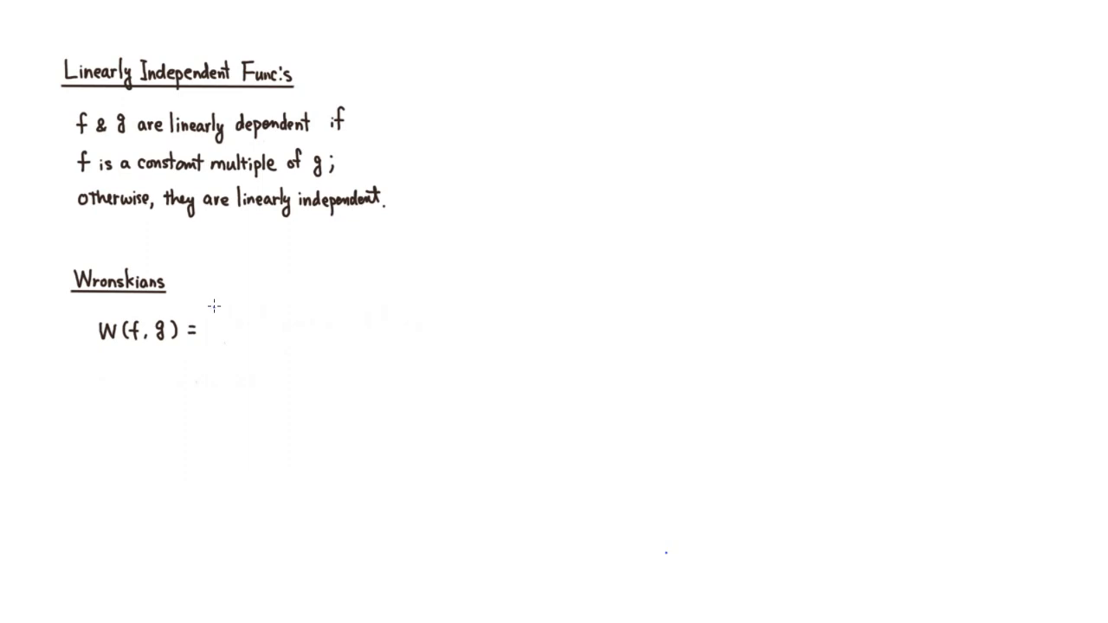
{"action": "mouse_move", "coordinate": [214, 305]}
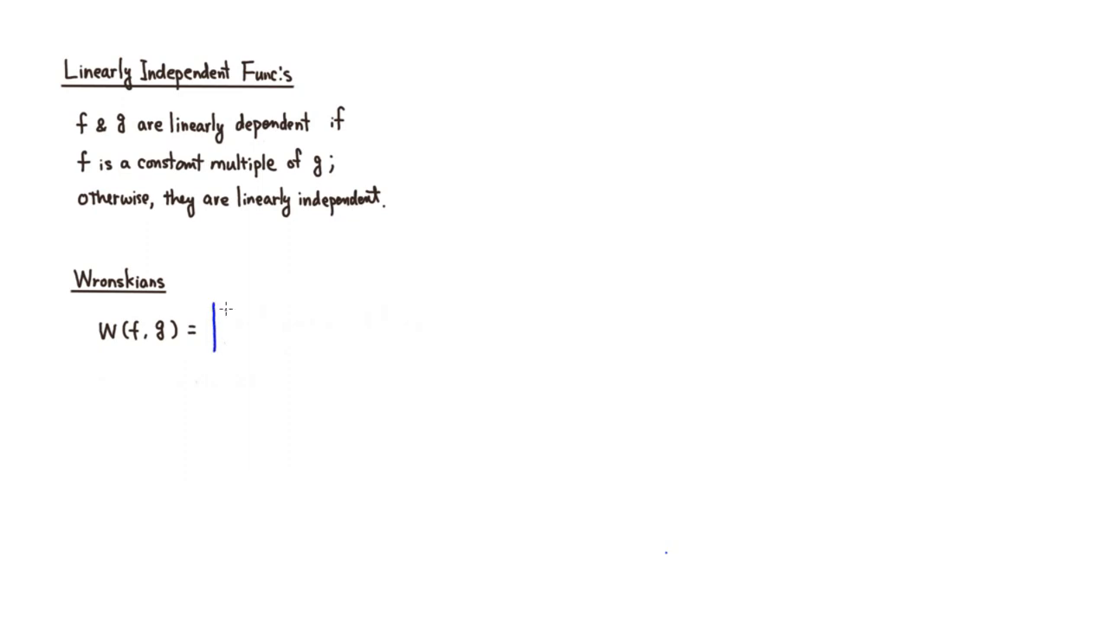
Step: Write the determinant |f g; f′ g′| after W(f, g) = and expand it to fg′ − gf′
{"action": "type", "text": "f"}
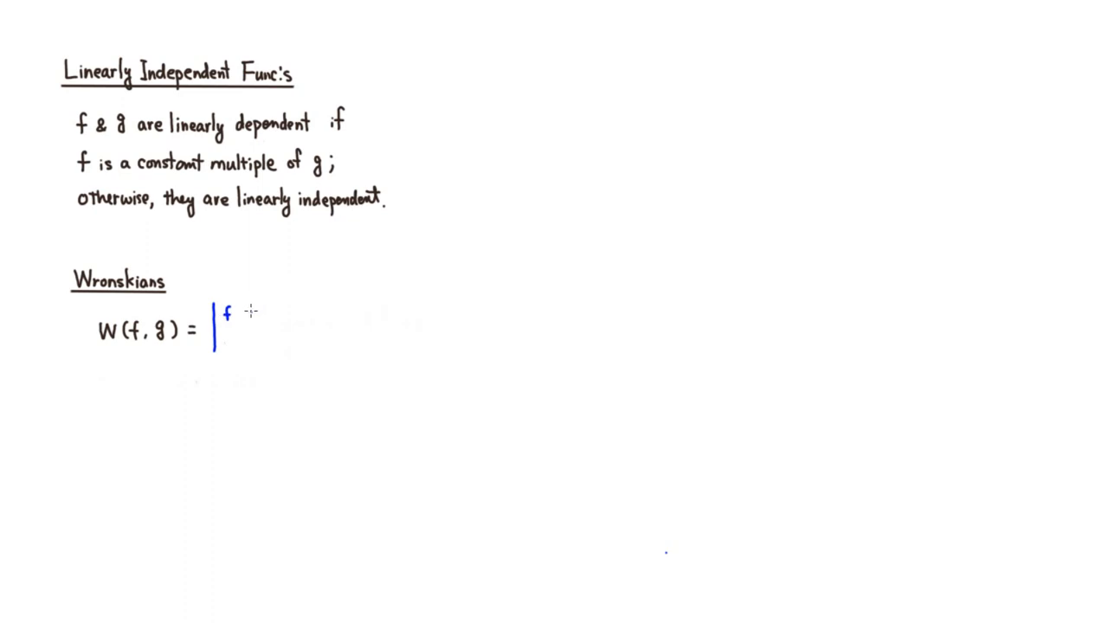
{"action": "type", "text": "g"}
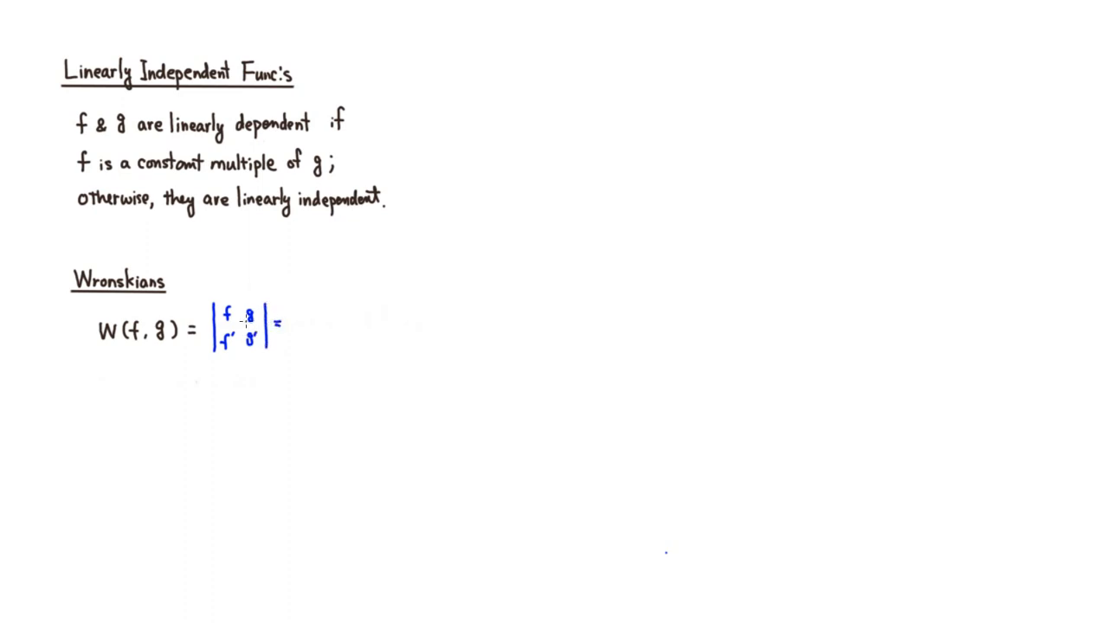
{"action": "type", "text": "f"}
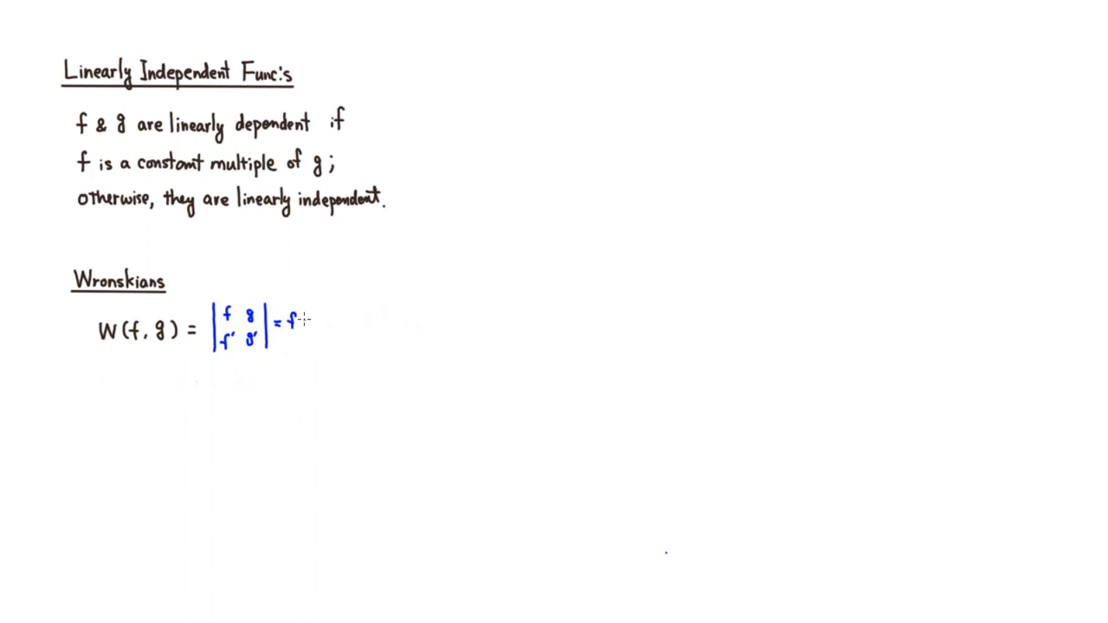
{"action": "type", "text": "g'"}
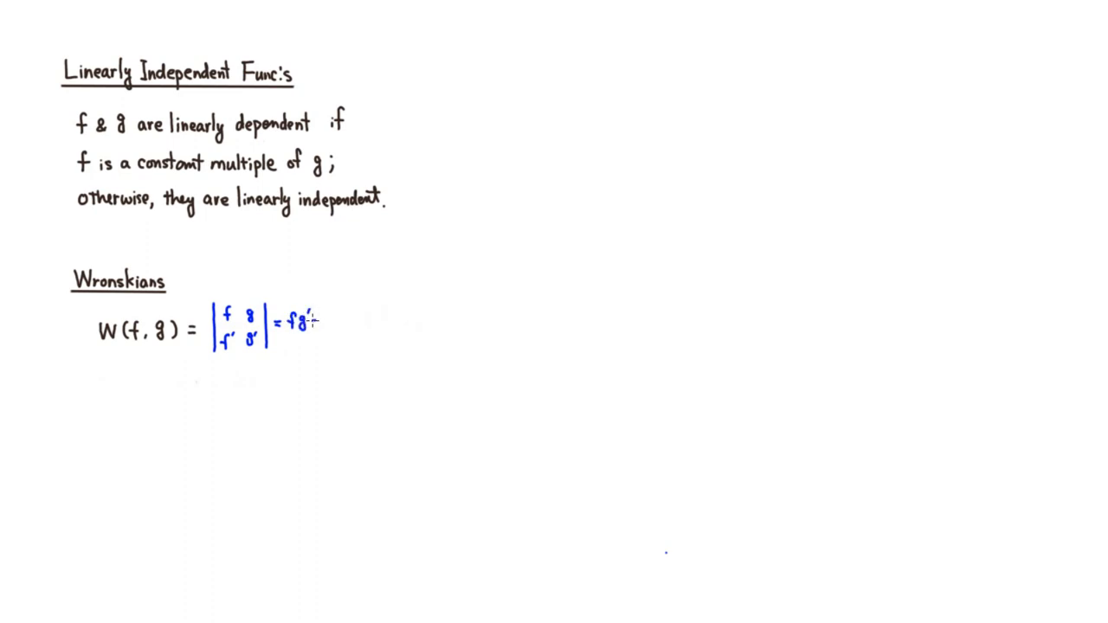
{"action": "type", "text": "- gf"}
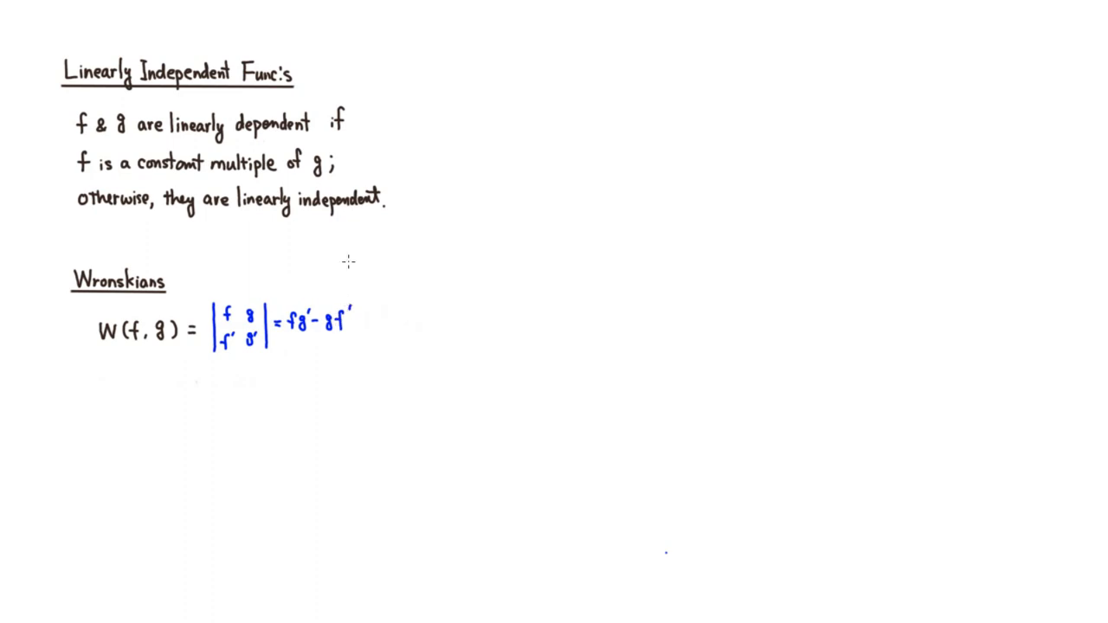
{"action": "mouse_move", "coordinate": [355, 321]}
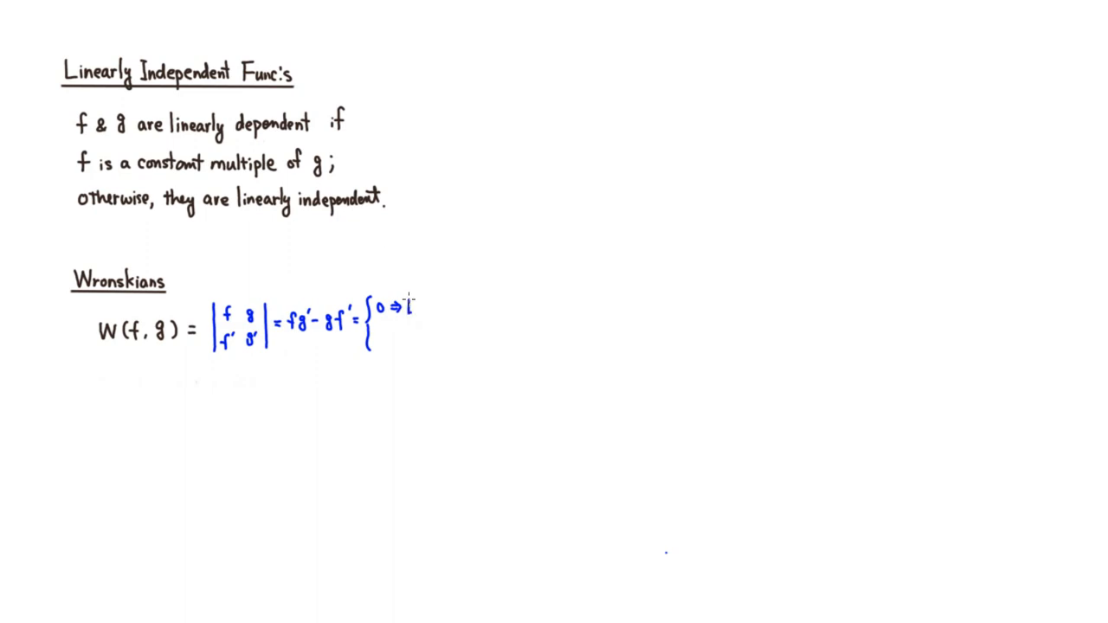
Step: Write the cases '= 0 ⇒ L.D.' and '≠ 0 ⇒ L.Ind' after fg′ − gf′
{"action": "type", "text": "L.D."}
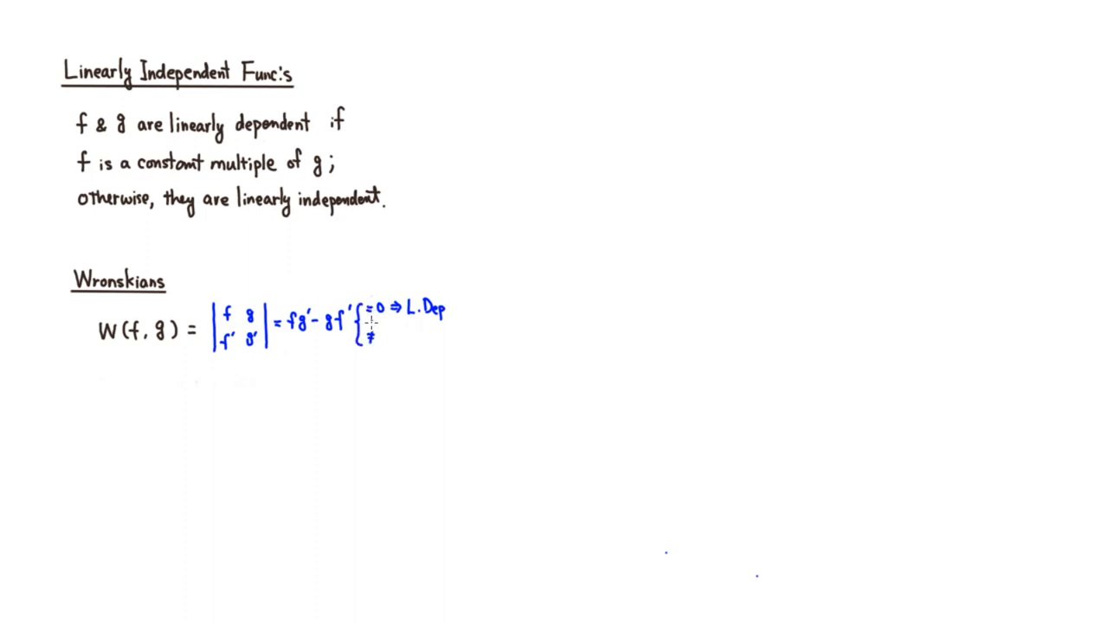
{"action": "type", "text": "≠0 ⇒ L."}
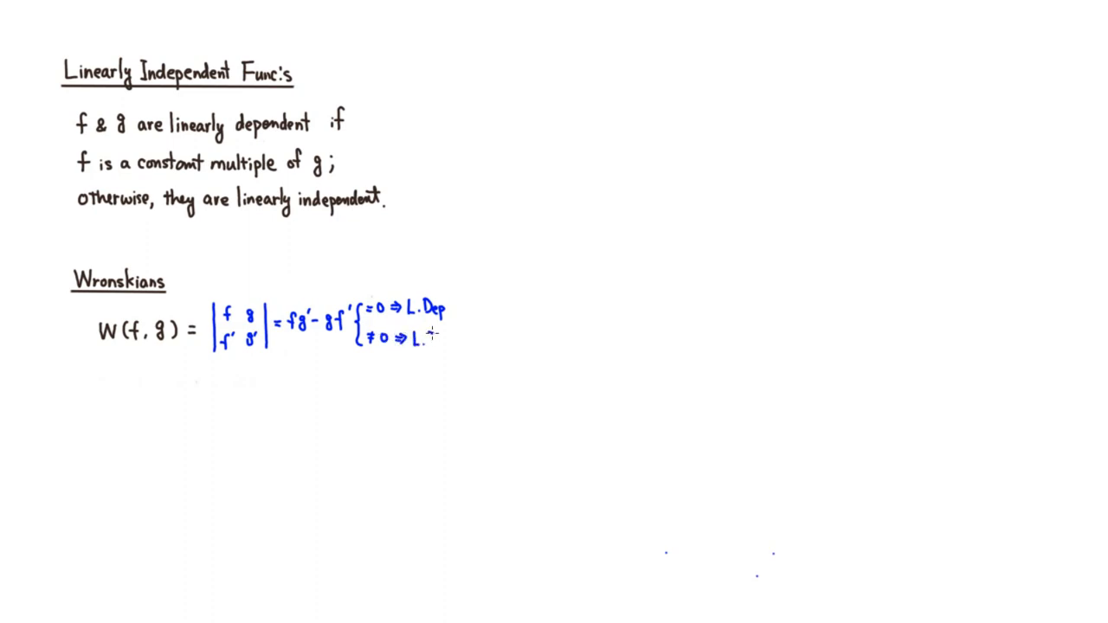
{"action": "type", "text": "Indep"}
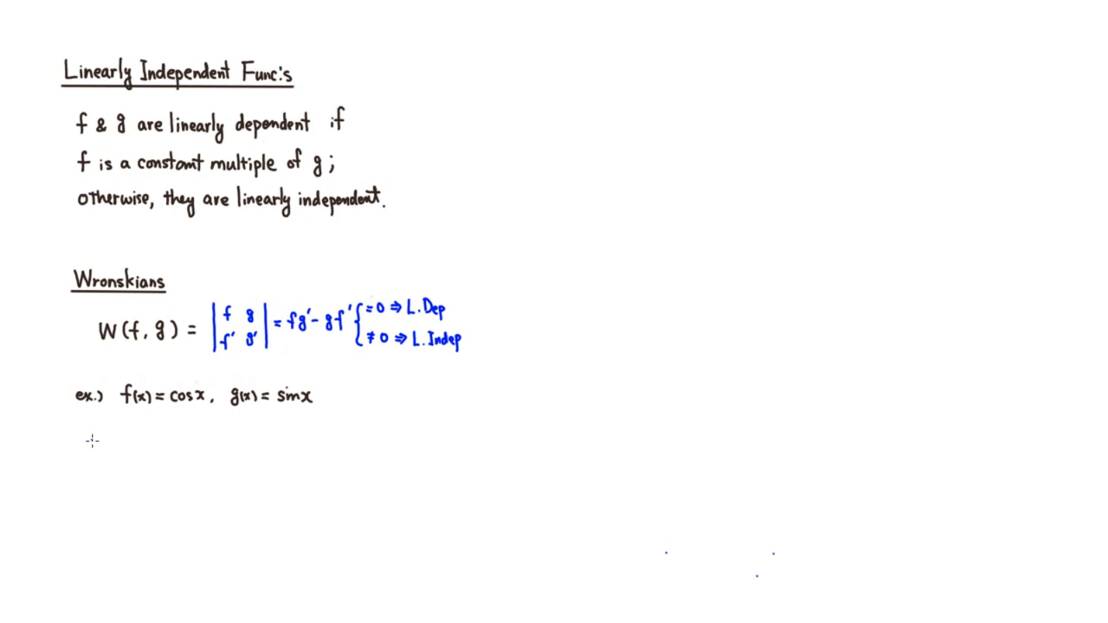
Step: Write 'ex.) f(x) = cos x, g(x) = sin x', then start a new line with W(f, g) =
{"action": "type", "text": "v"}
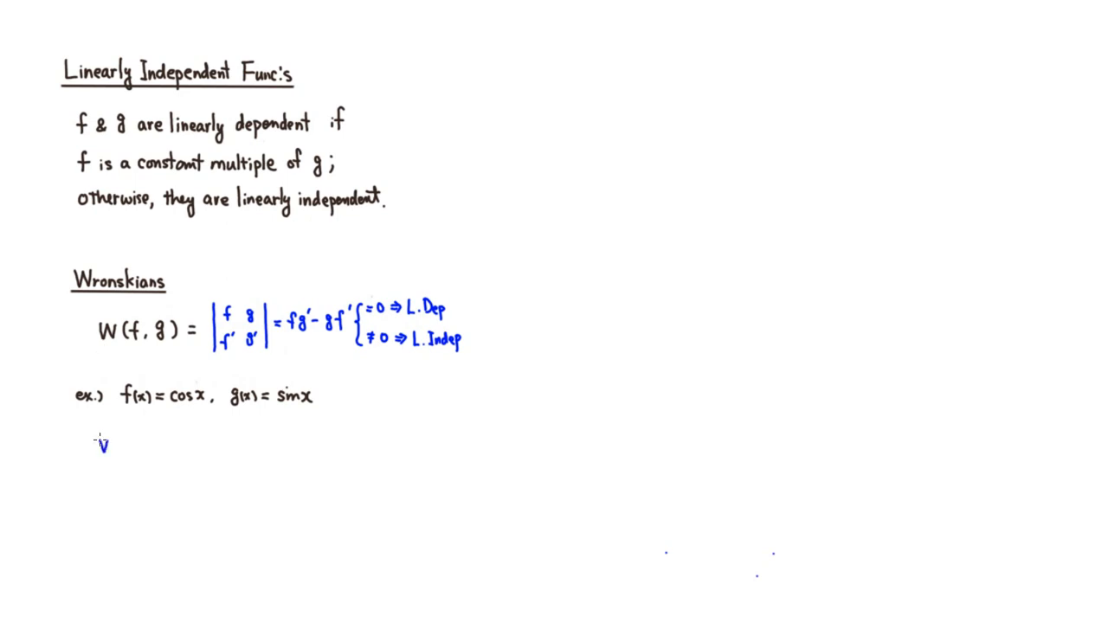
{"action": "type", "text": "W("}
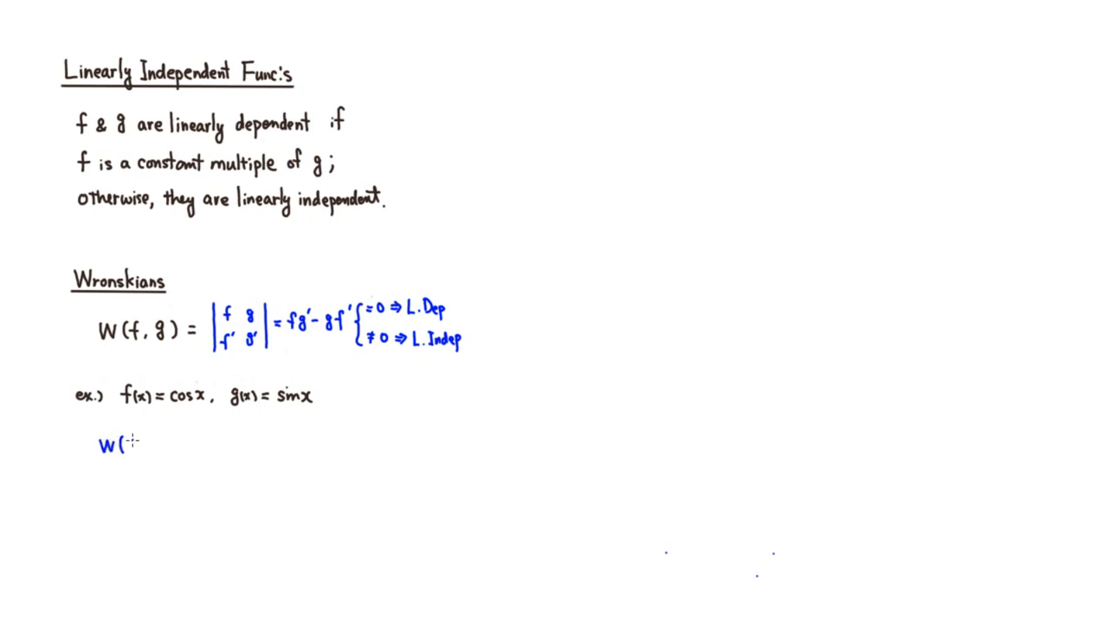
{"action": "type", "text": "f,"}
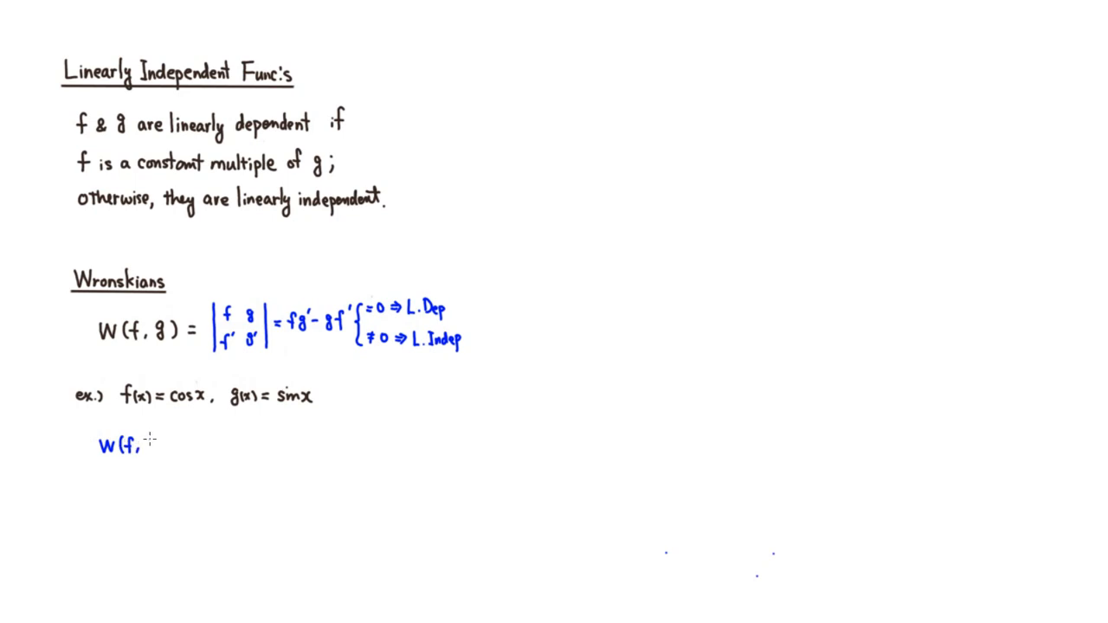
{"action": "type", "text": "g )"}
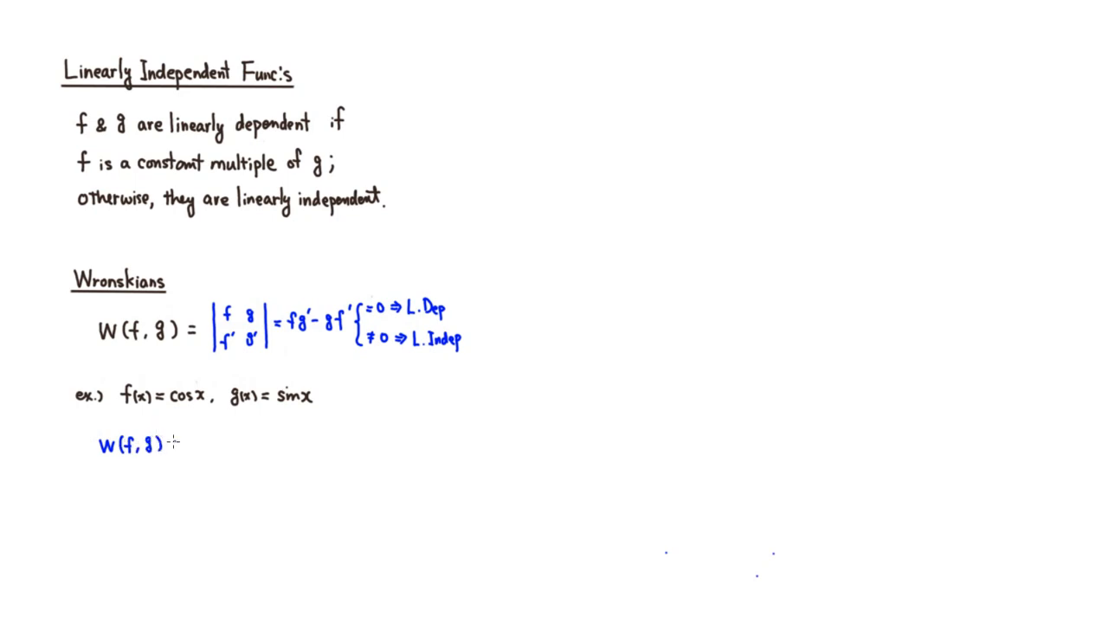
{"action": "type", "text": "= |"}
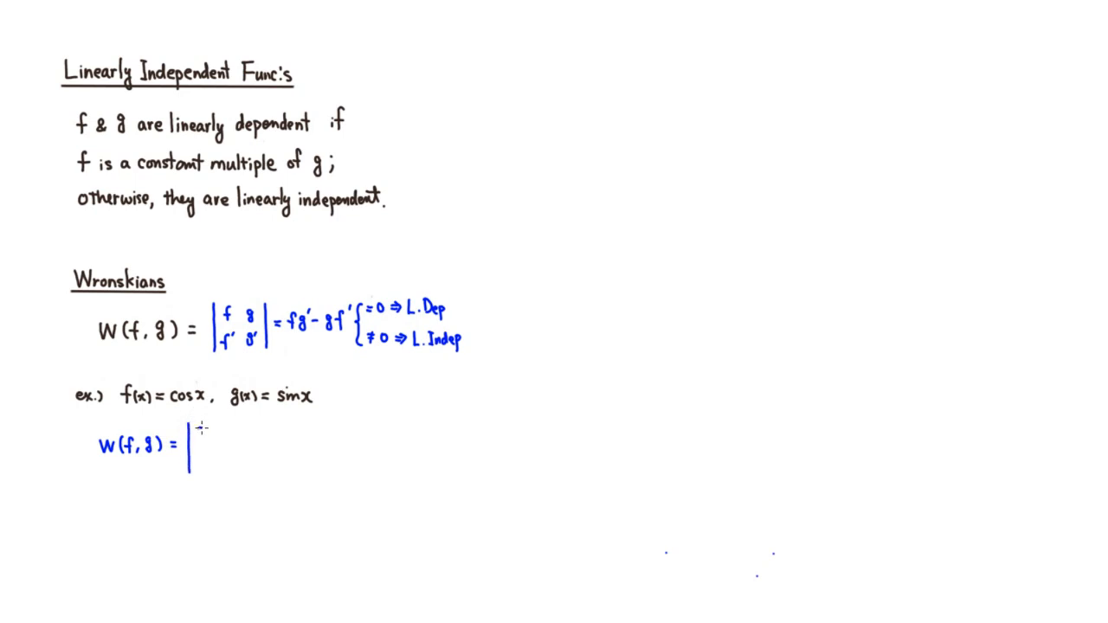
Step: Fill the determinant with cos x, sin x over −sin x, cos x and close its right bar
{"action": "type", "text": "cos"}
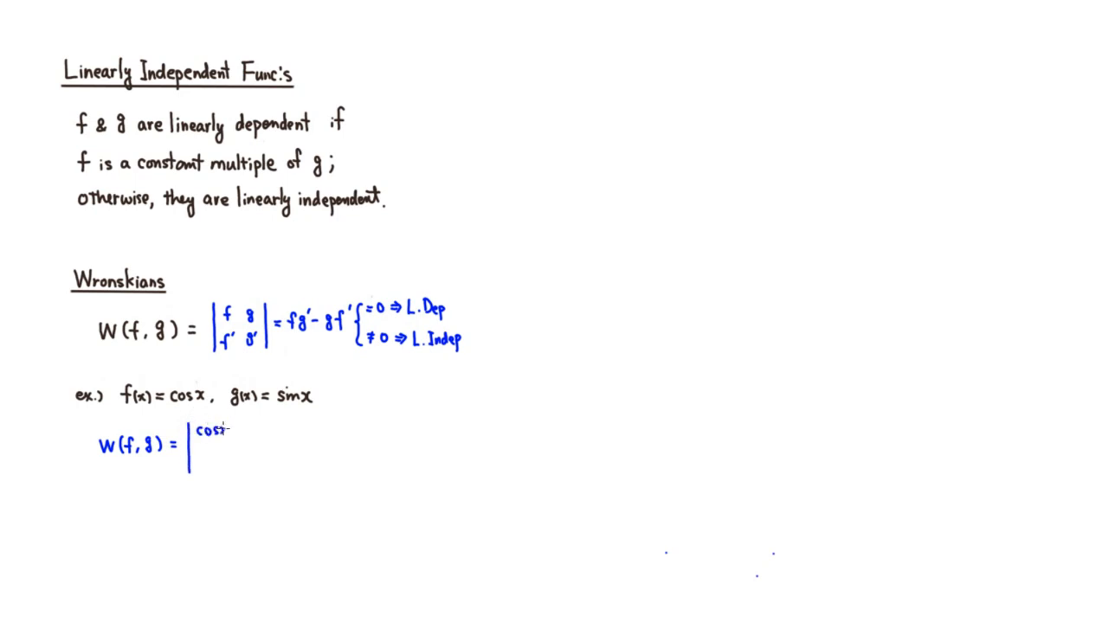
{"action": "type", "text": "cosx"}
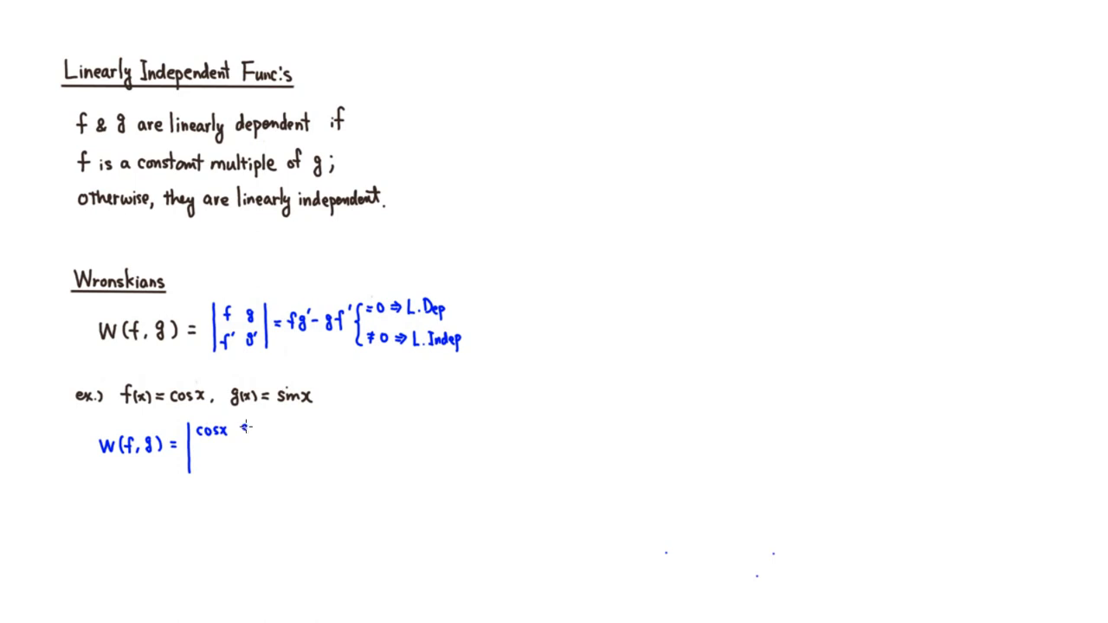
{"action": "type", "text": "sinx"}
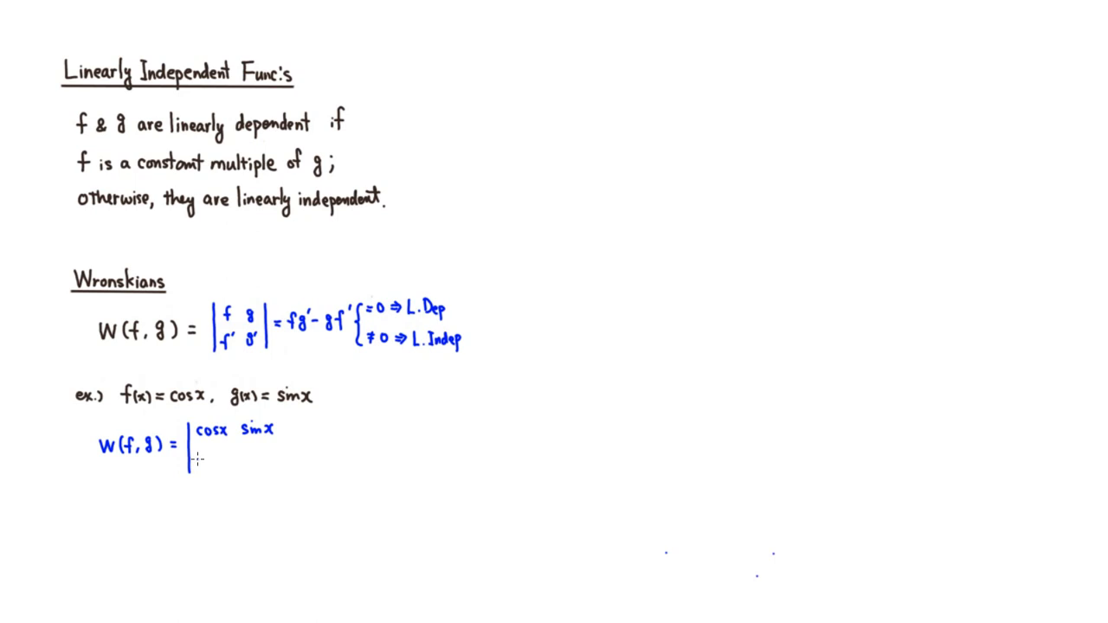
{"action": "type", "text": "-si"}
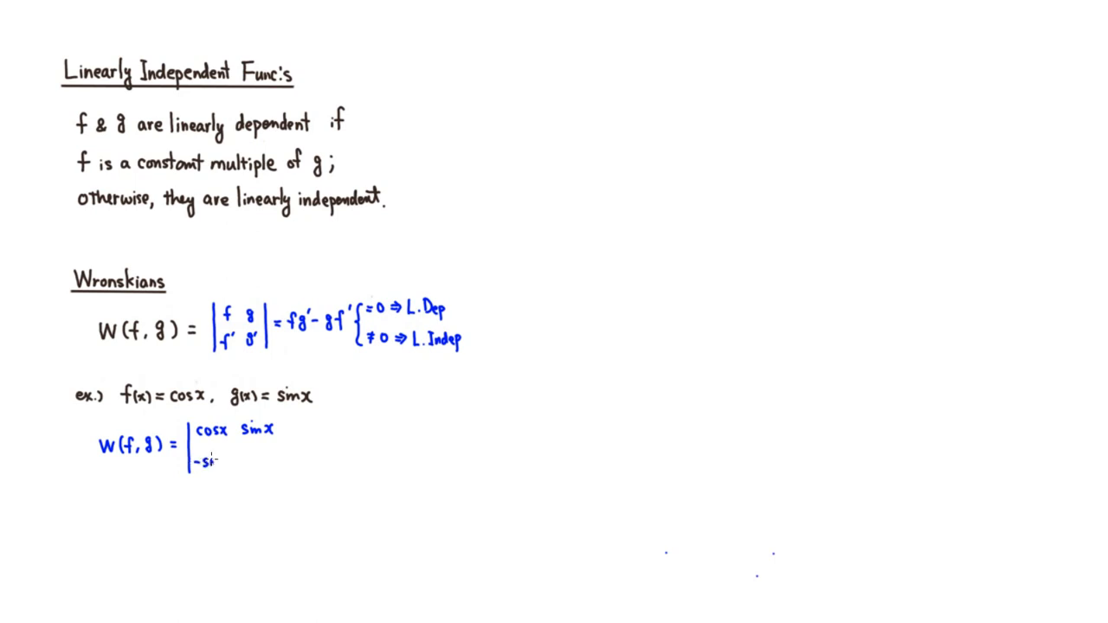
{"action": "type", "text": "-sinx"}
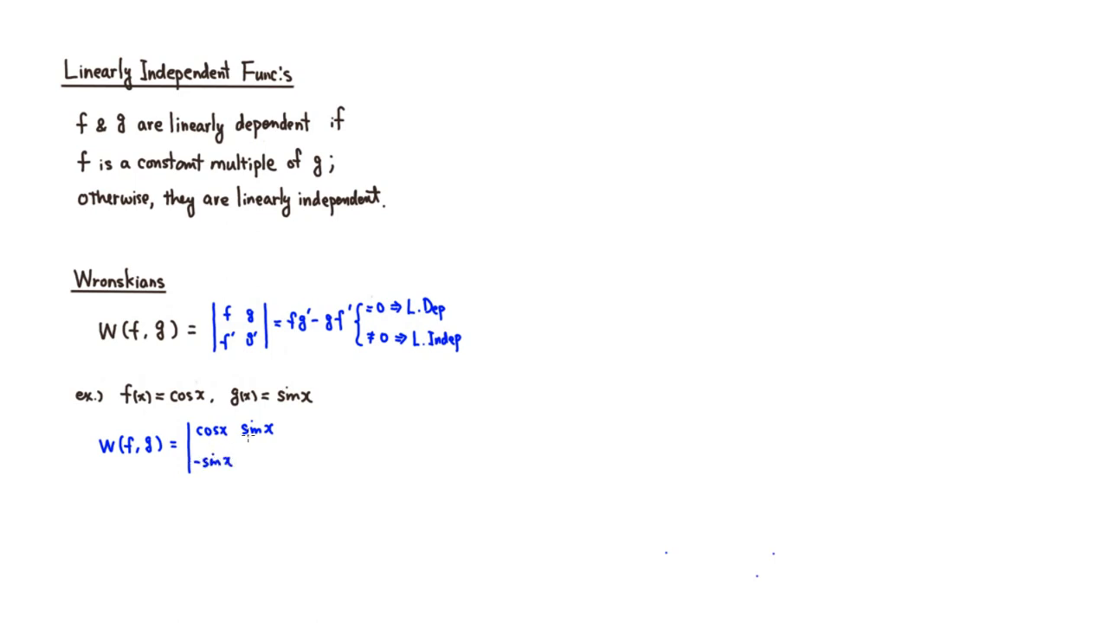
{"action": "type", "text": "cosx"}
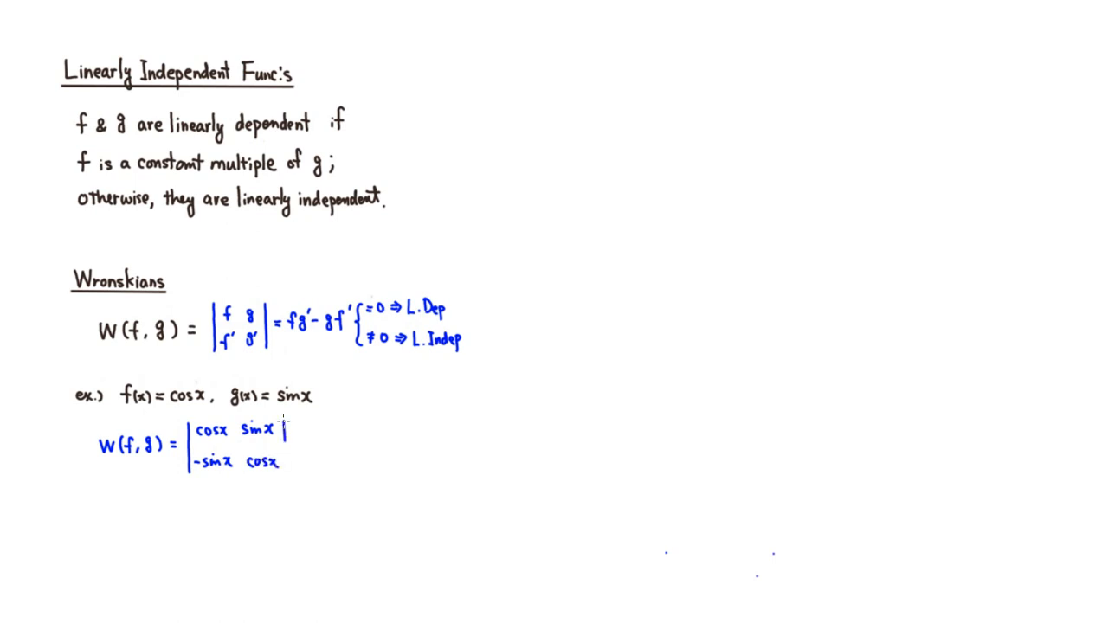
{"action": "left_click", "coordinate": [295, 447]}
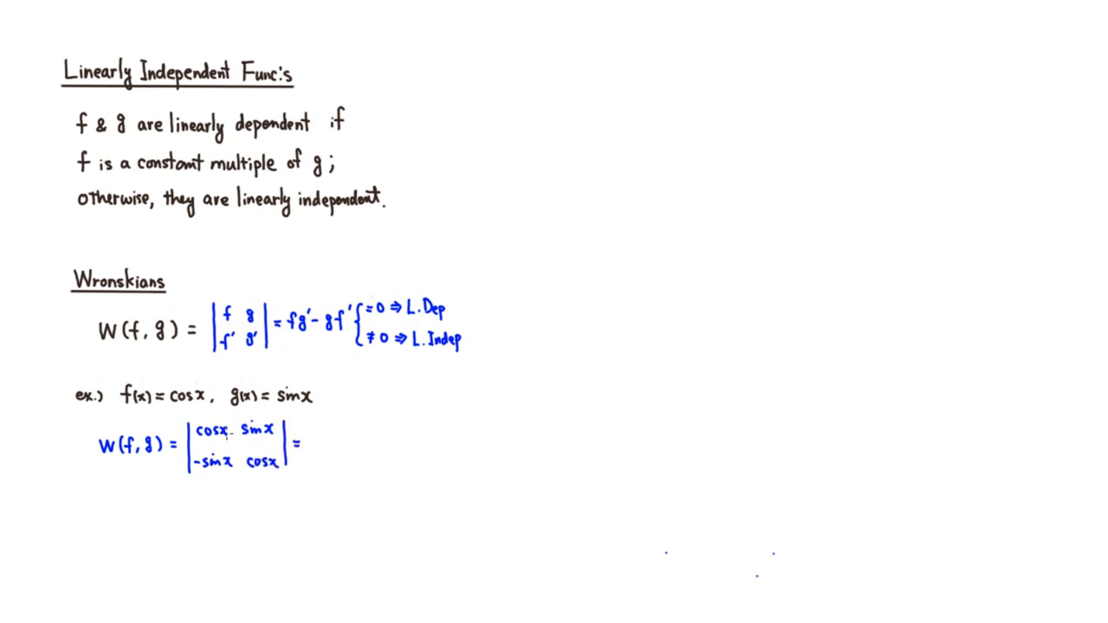
Step: Write the result cos²x + sin²x = 1 ≠ 0 after the determinant
{"action": "type", "text": "c"}
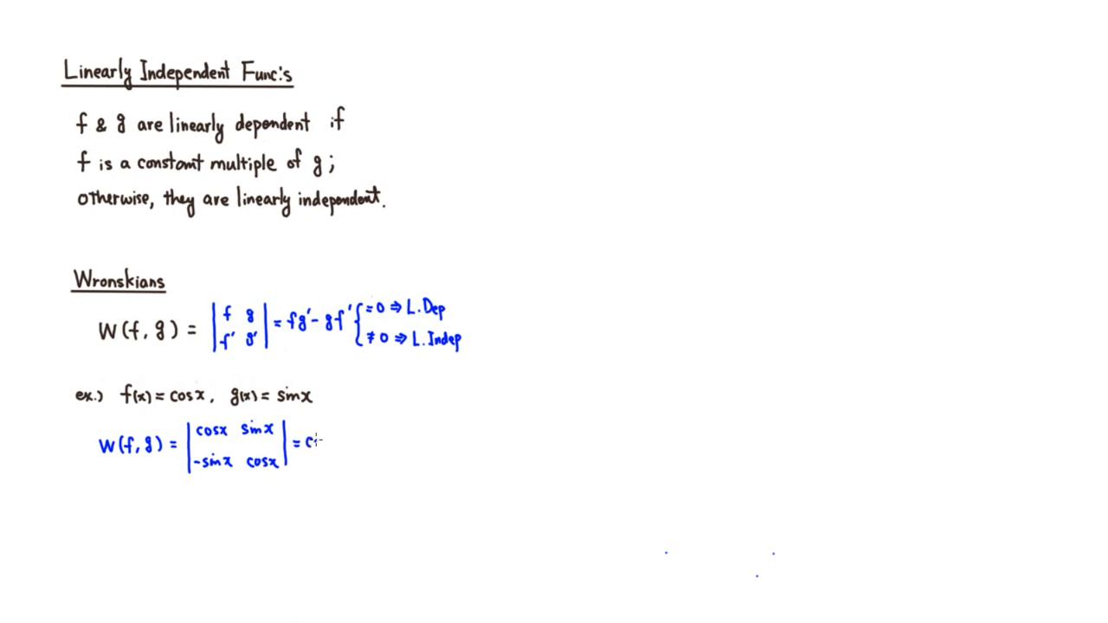
{"action": "type", "text": "cos²x"}
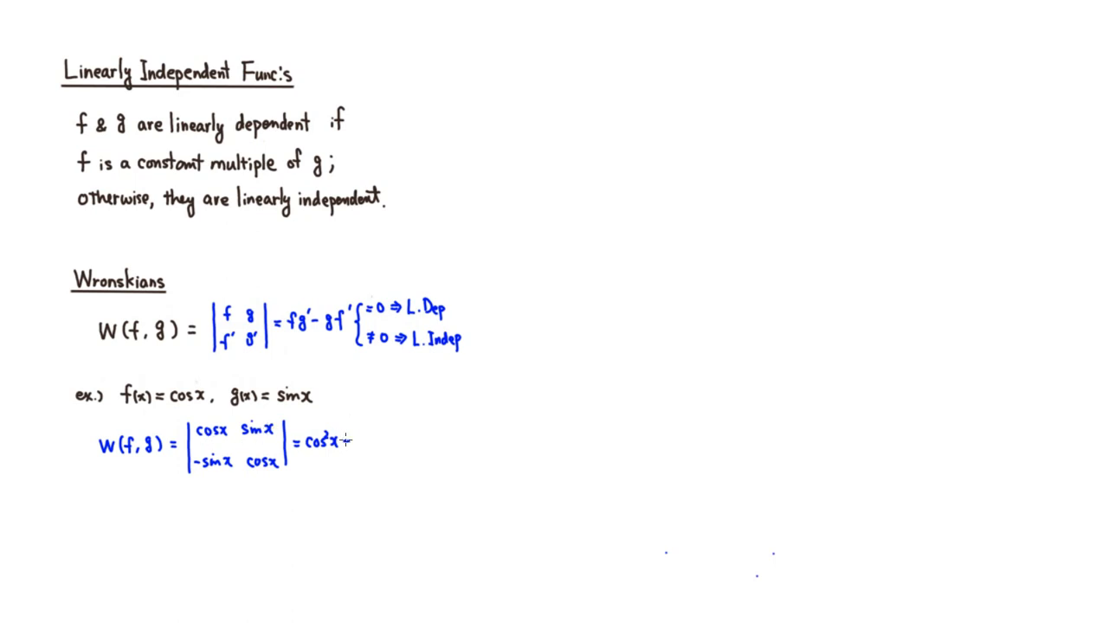
{"action": "type", "text": "+ sin²x"}
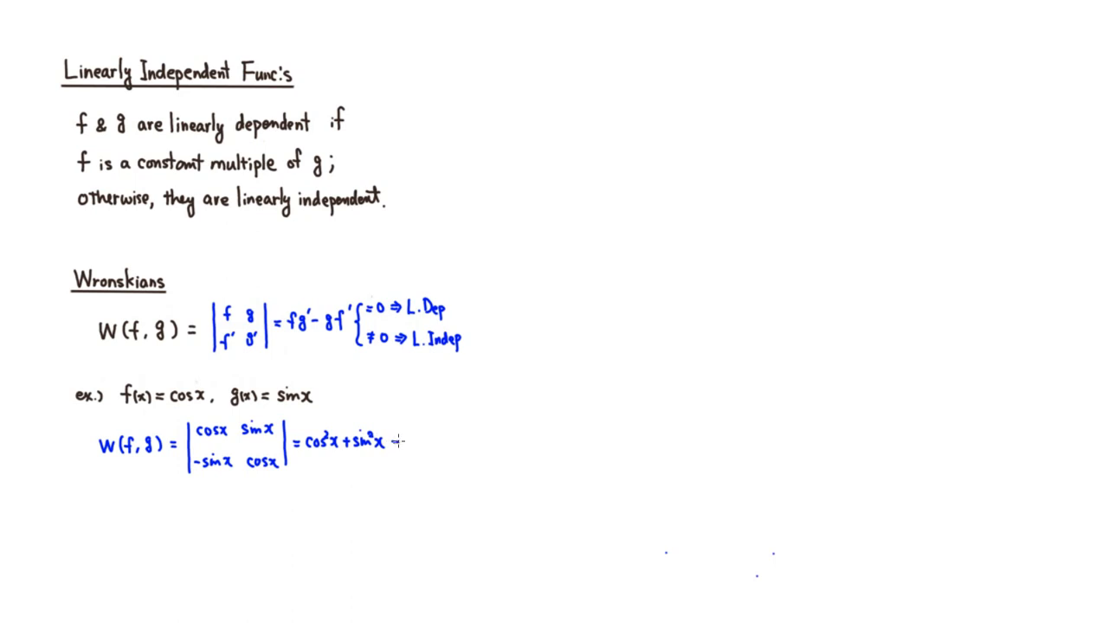
{"action": "type", "text": "= 1"}
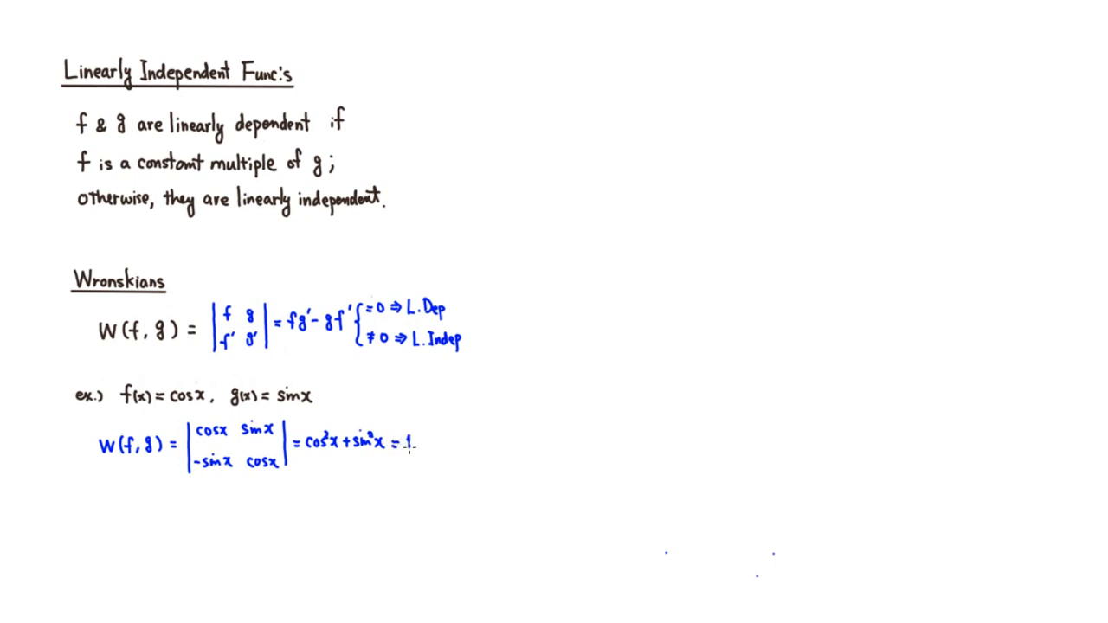
{"action": "left_click", "coordinate": [426, 443]}
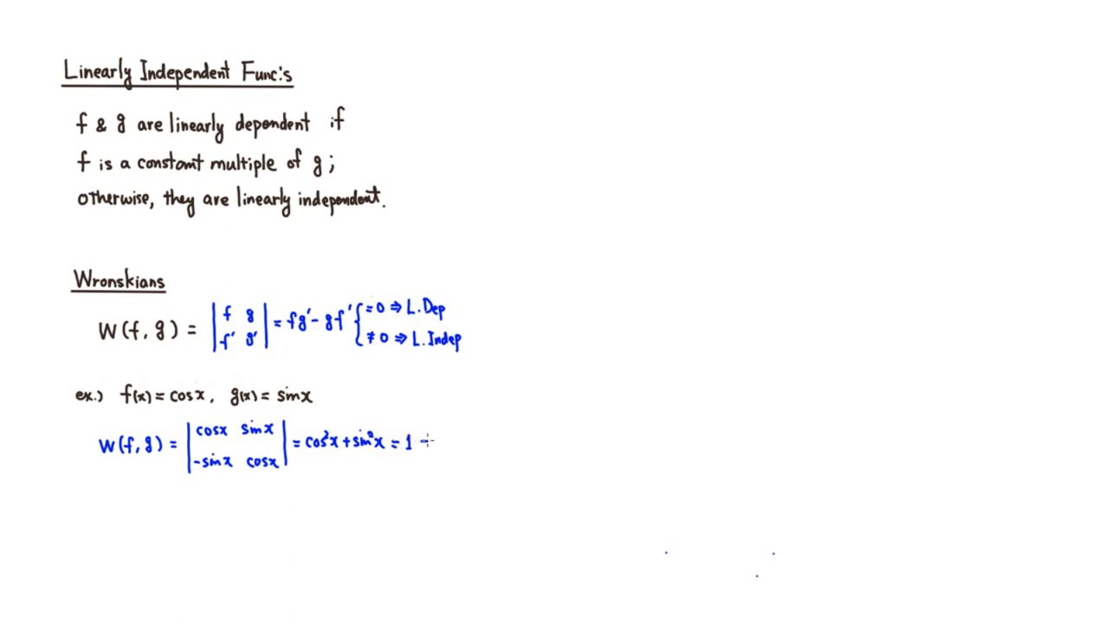
{"action": "type", "text": "≠0"}
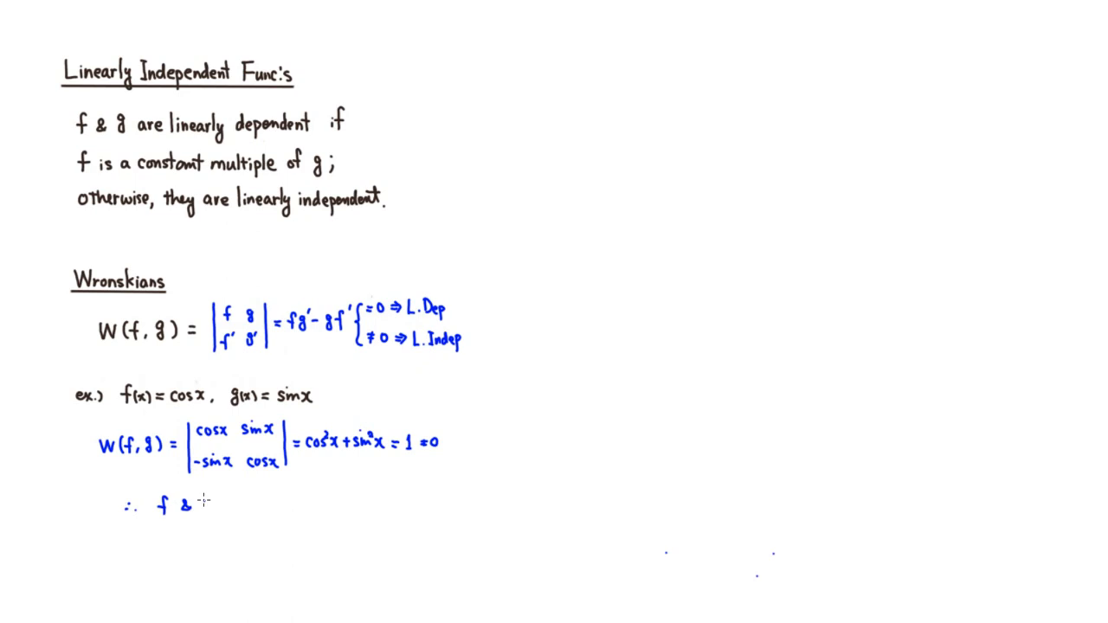
Step: Write the conclusion '∴ f & g are L. Ind' beneath the calculation
{"action": "type", "text": "g"}
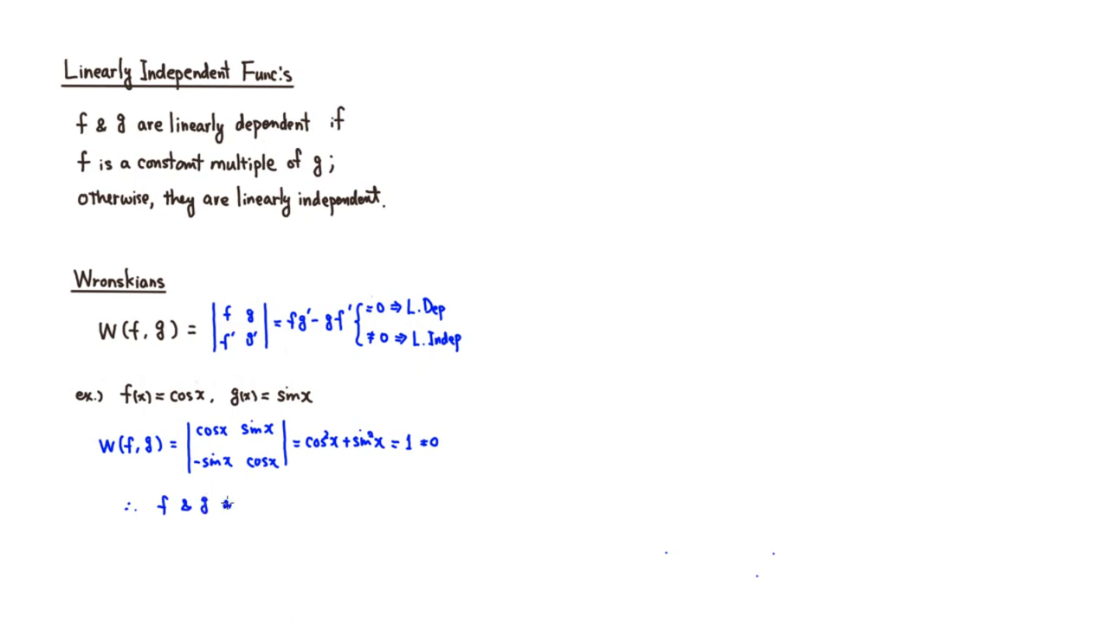
{"action": "type", "text": "are L."}
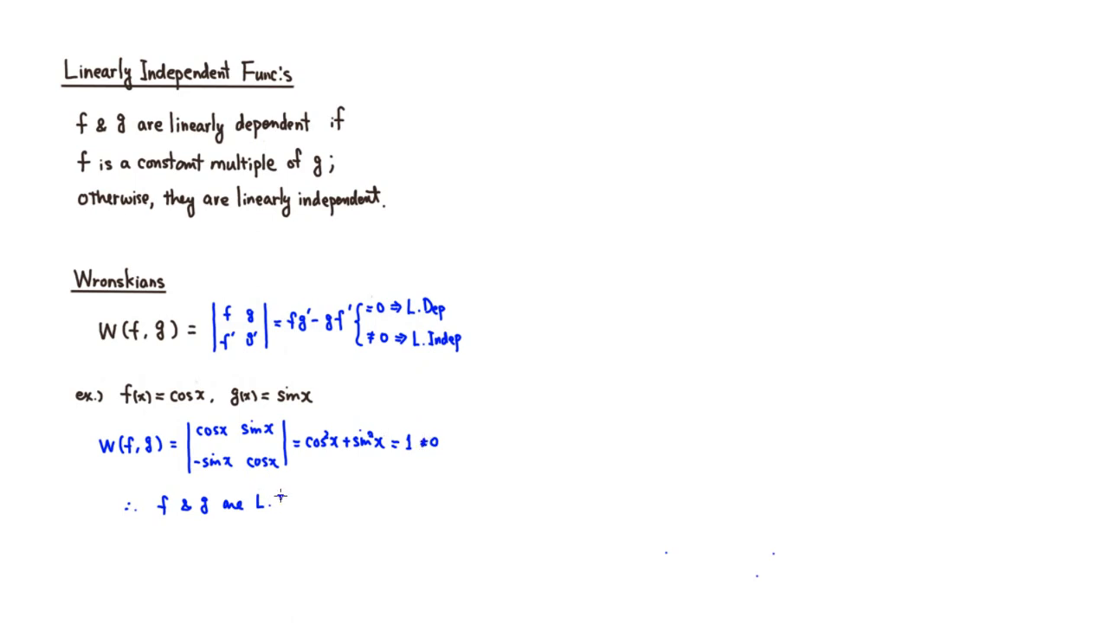
{"action": "type", "text": "Ind"}
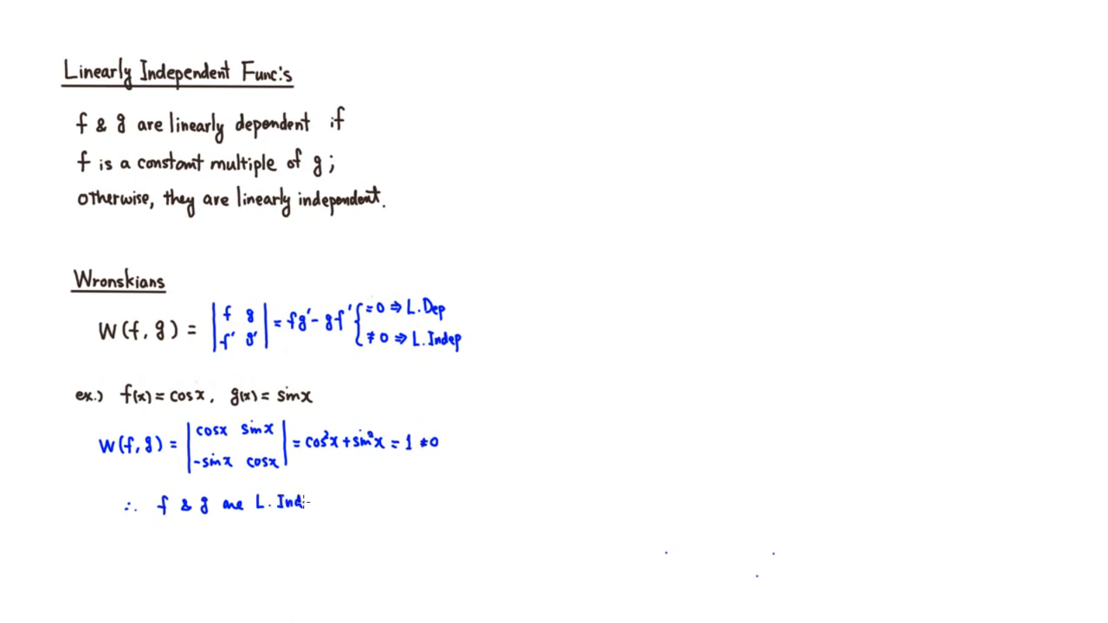